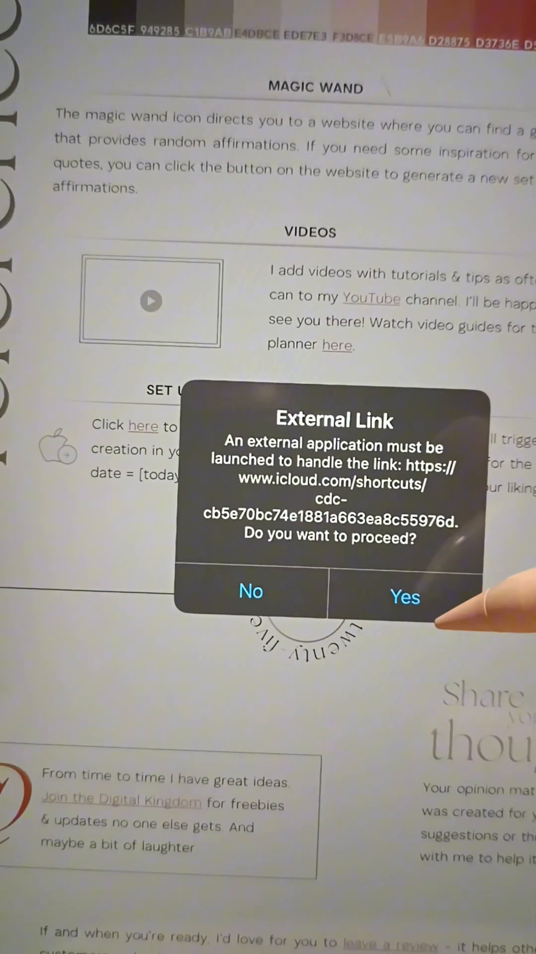
# Step: Open the planner's iCloud shortcut link from the Set Up section in Shortcuts
pyautogui.click(405, 597)
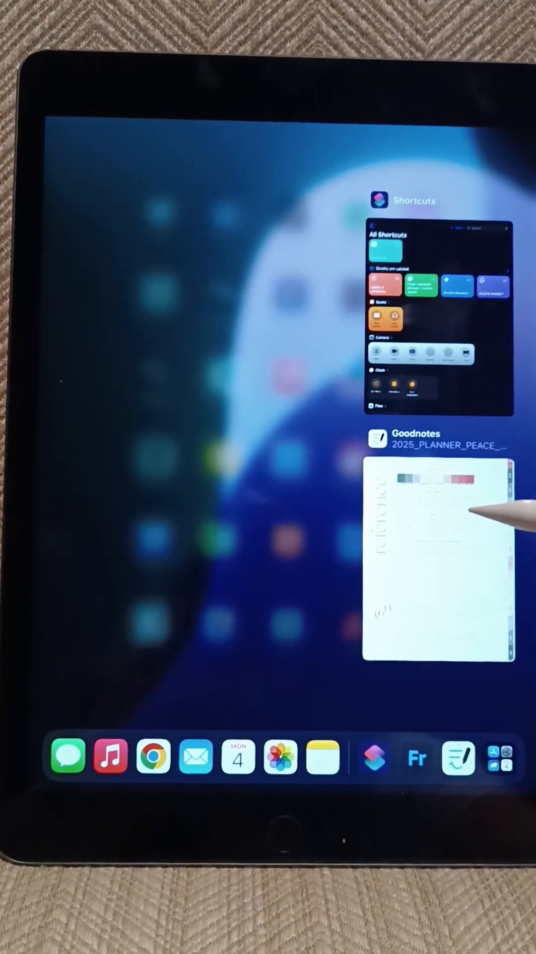
# Step: Switch back to the 2025_PLANNER_PEACE document in Goodnotes from the App Switcher
pyautogui.click(435, 560)
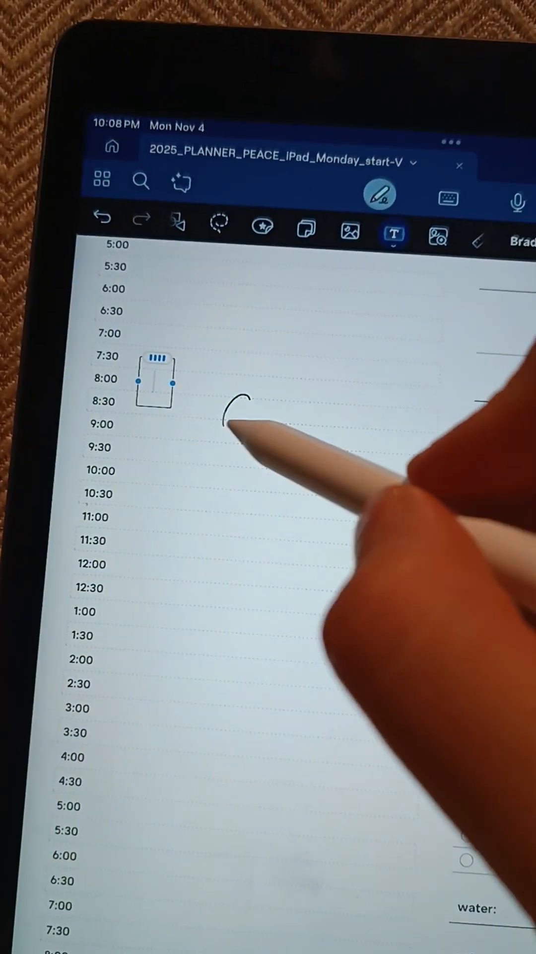
# Step: Enter 'Dentist' in the text box beside 8:00 on the daily page
pyautogui.write('Dentist')
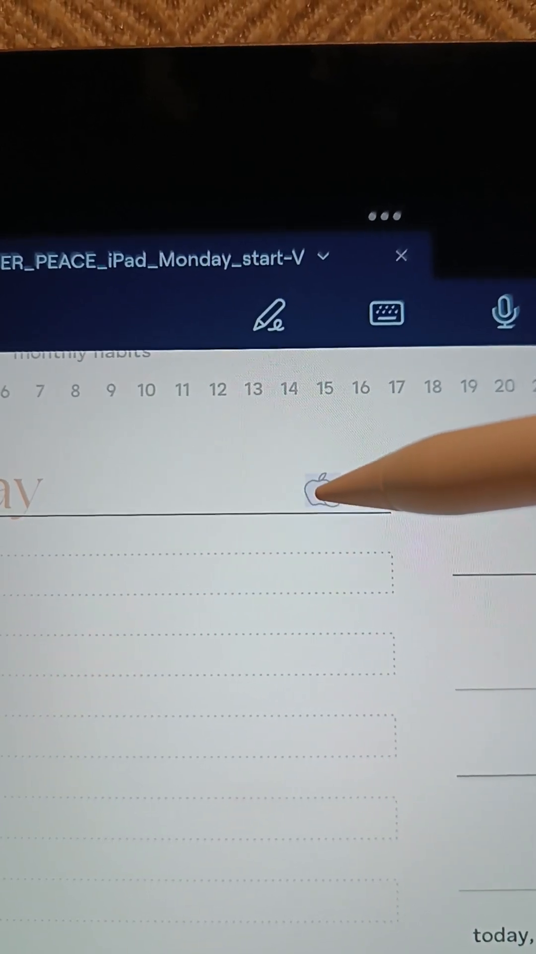
# Step: Run the NewEvent shortcut from the day header's Apple Calendar icon
pyautogui.click(322, 492)
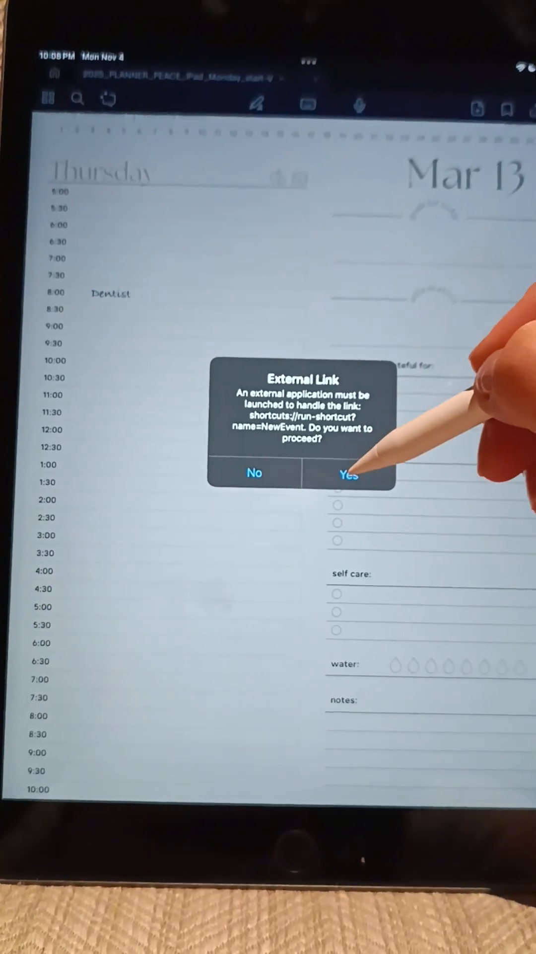
pyautogui.click(349, 473)
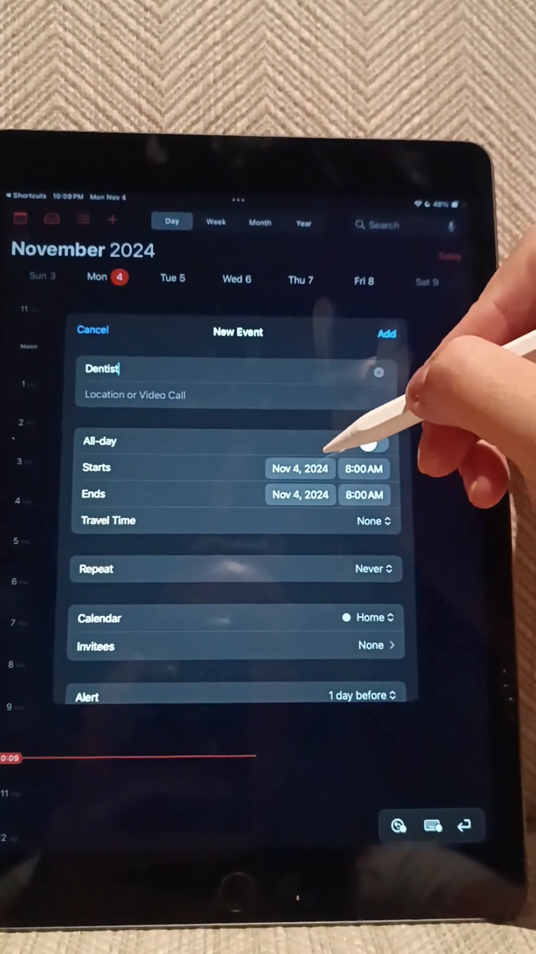
# Step: Save the Dentist event for Nov 4, 2024 at 8:00 AM and always allow NewEvent access
pyautogui.click(300, 468)
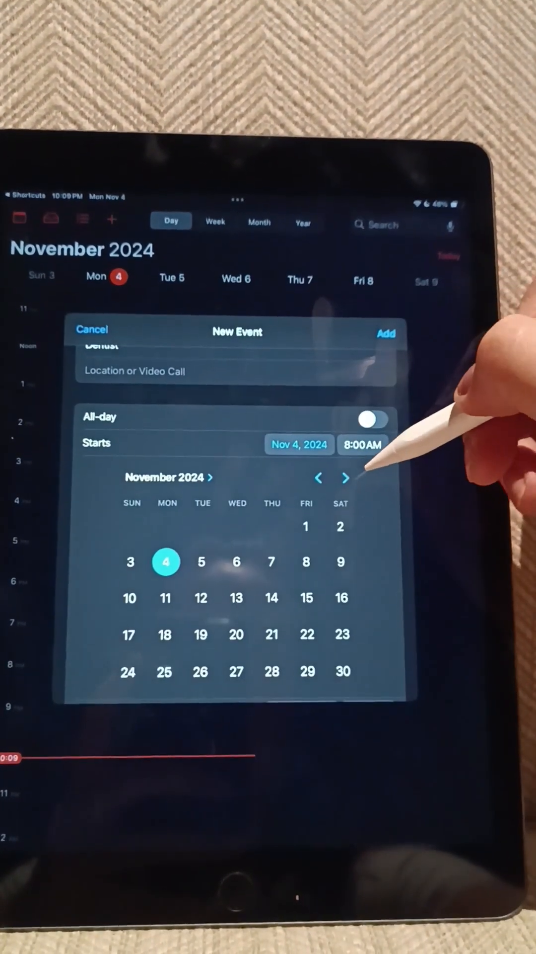
pyautogui.click(344, 477)
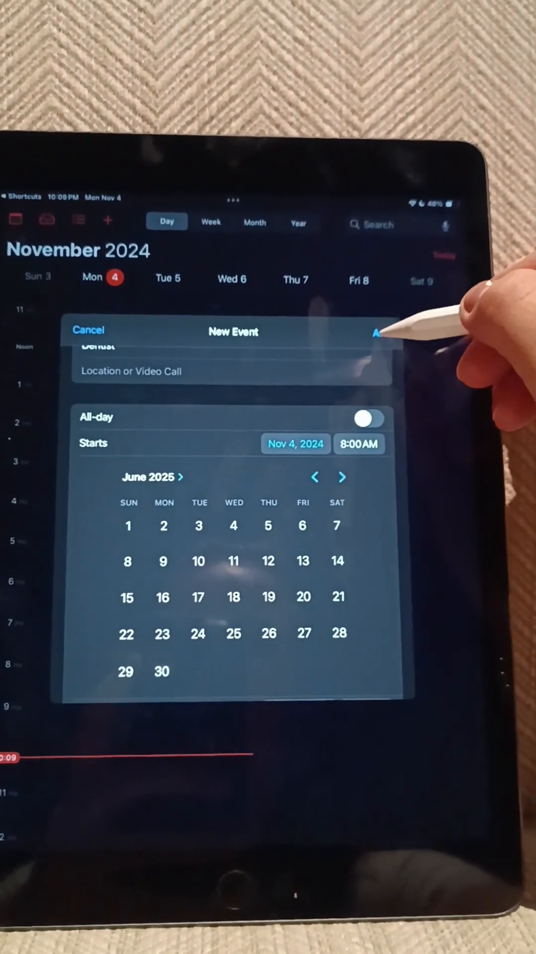
pyautogui.click(379, 332)
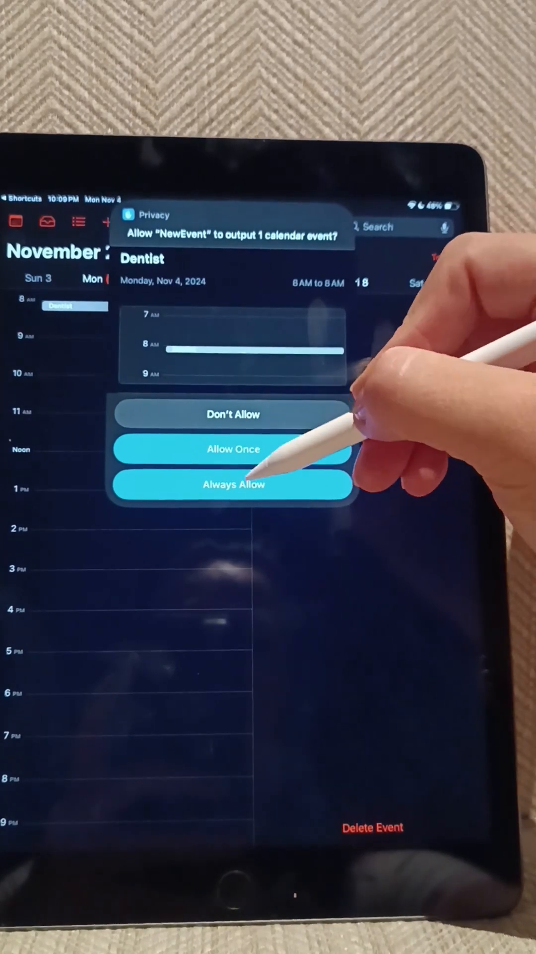
pyautogui.click(234, 485)
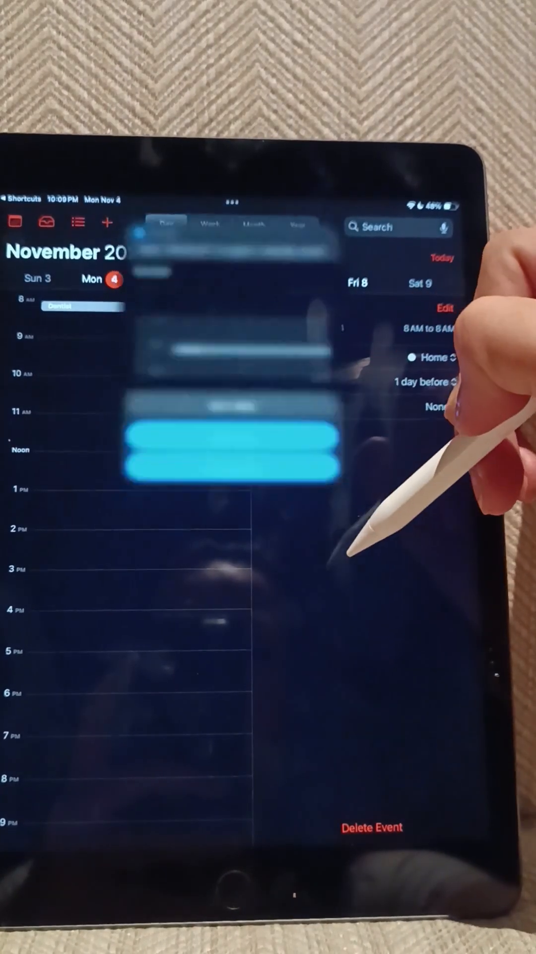